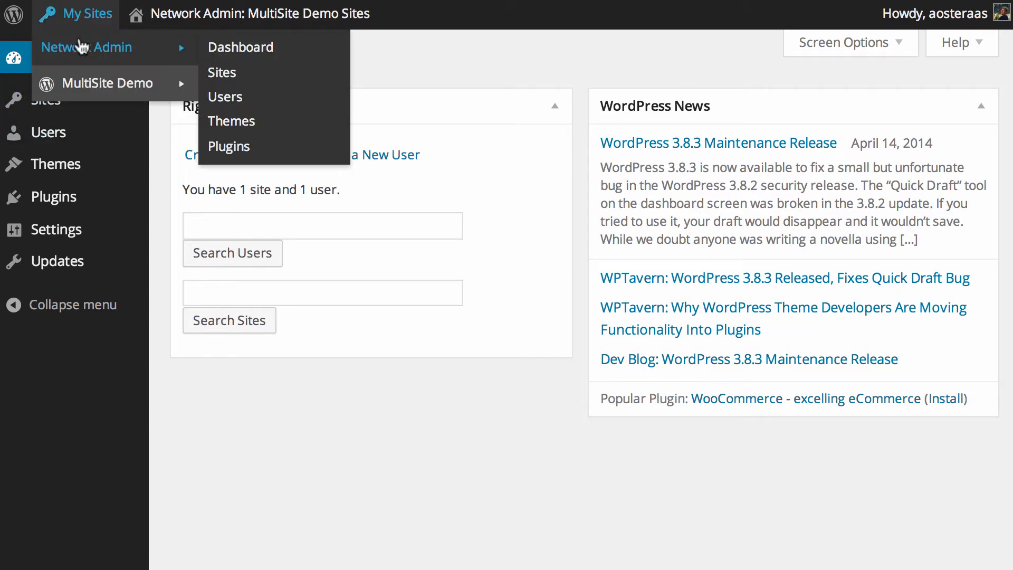
mouse_move(94, 53)
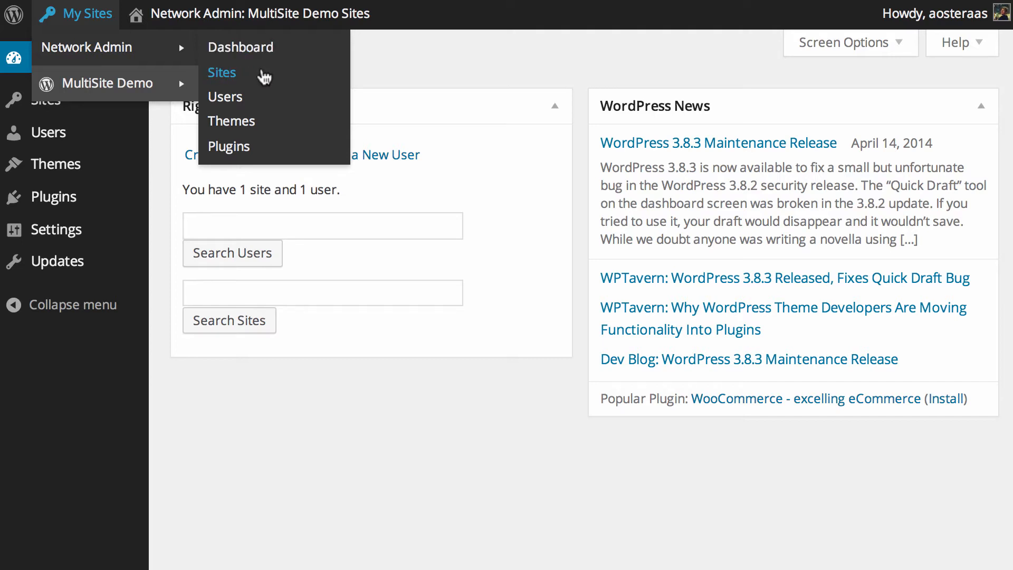
Open the All Sites list, showing only the root site owned by aosteraas.
left_click(221, 73)
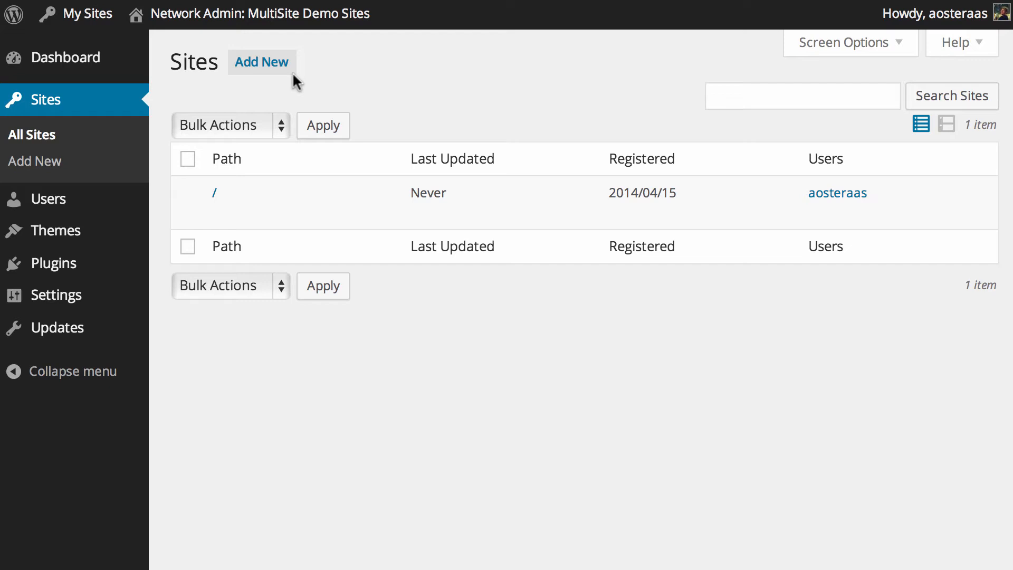
mouse_move(519, 126)
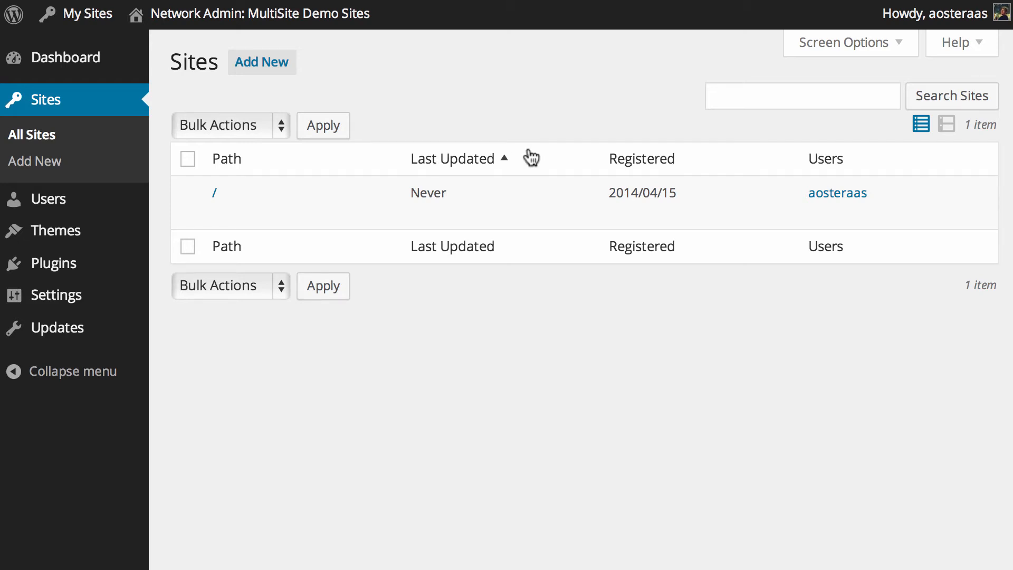
mouse_move(262, 62)
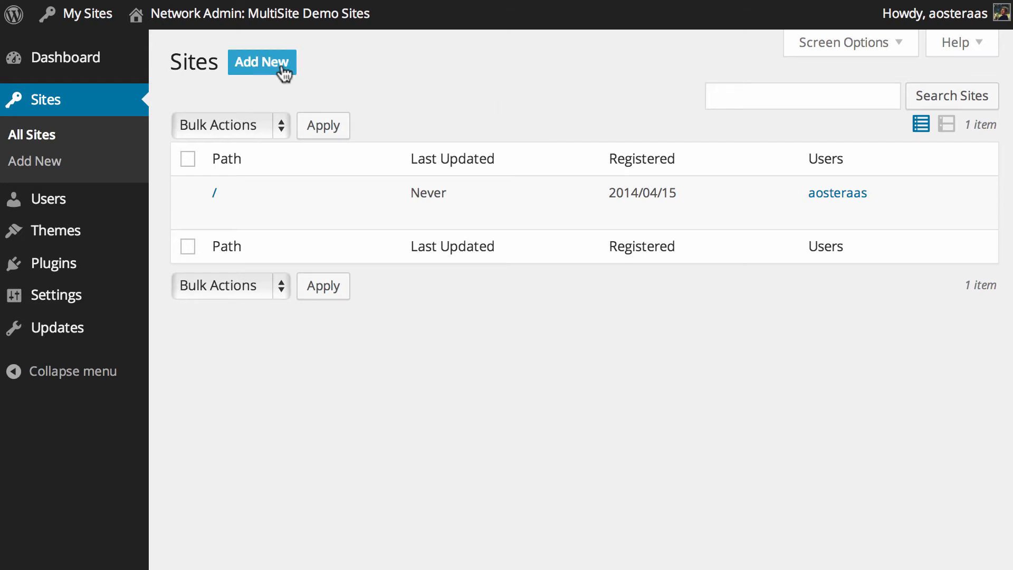
left_click(262, 62)
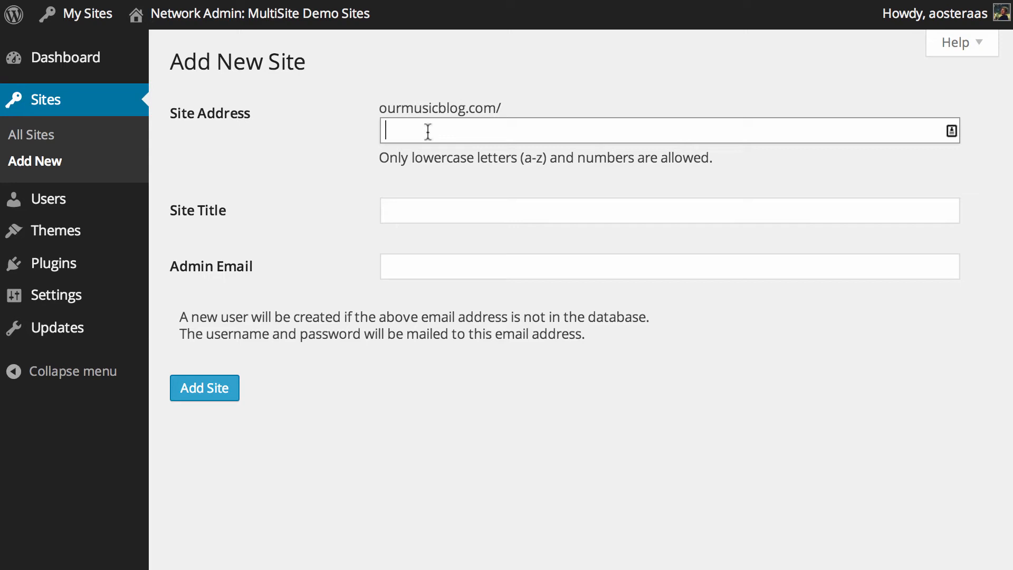
type("site1")
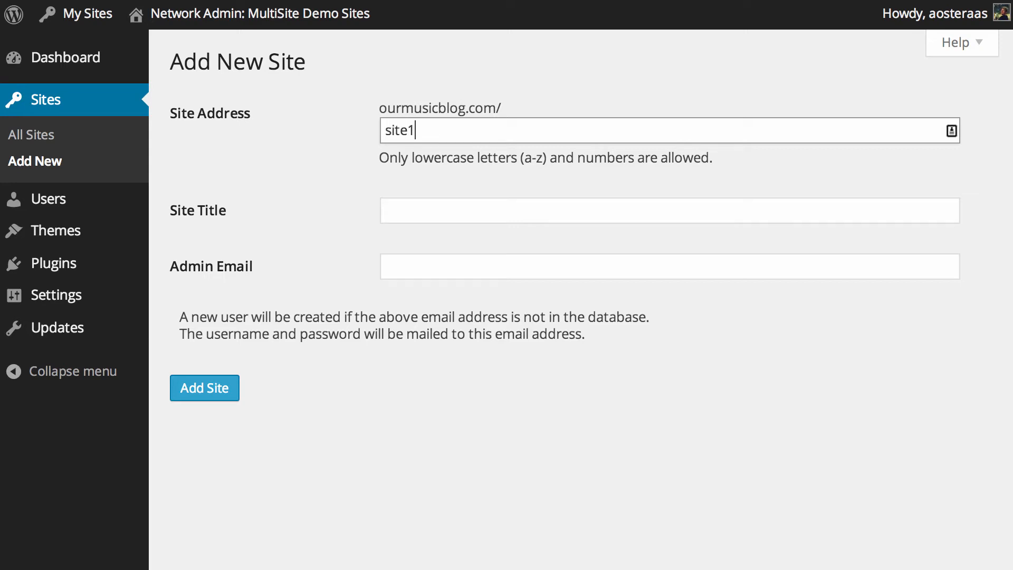
left_click(668, 210)
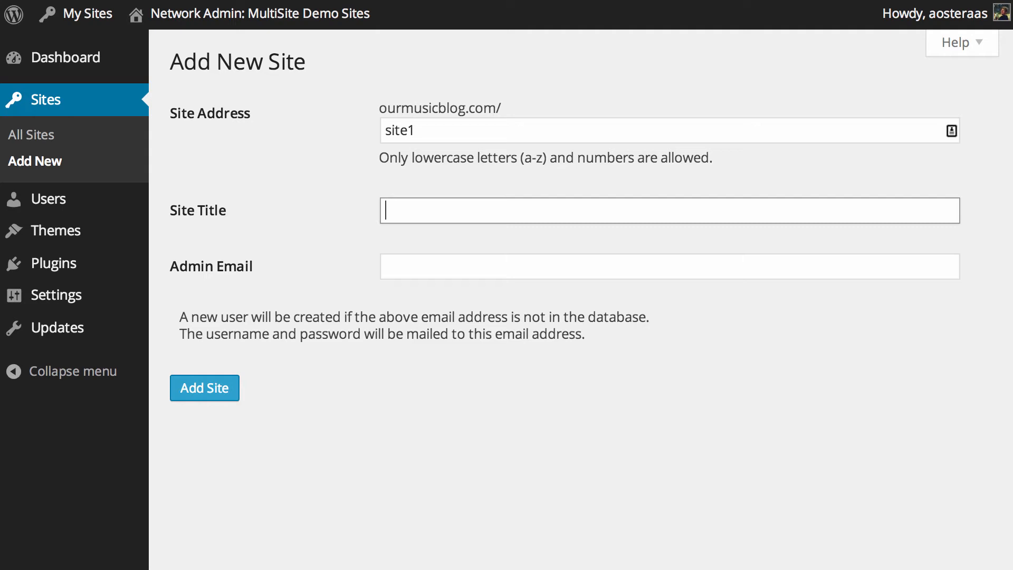
type("Our Music Blog Site 1")
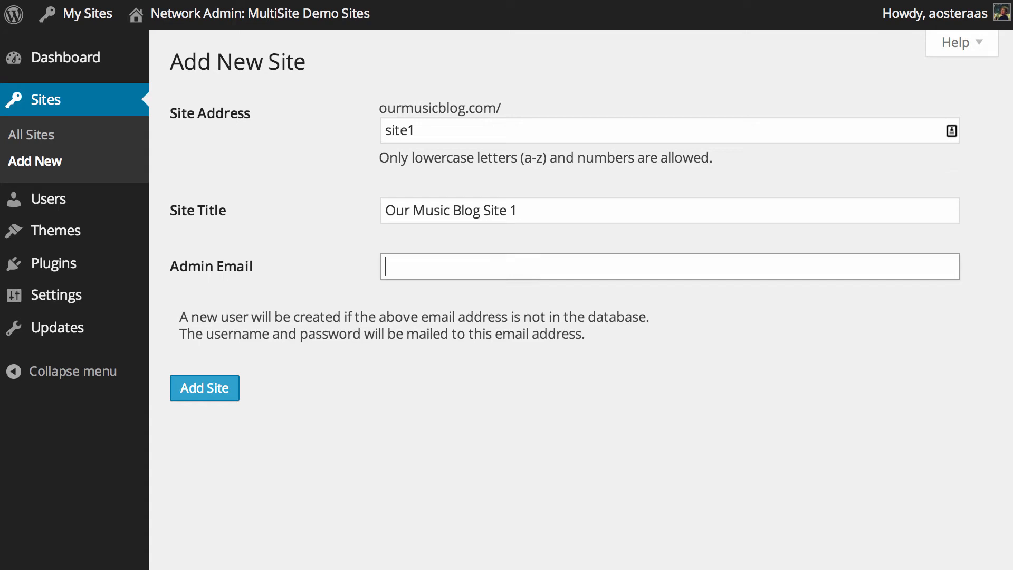
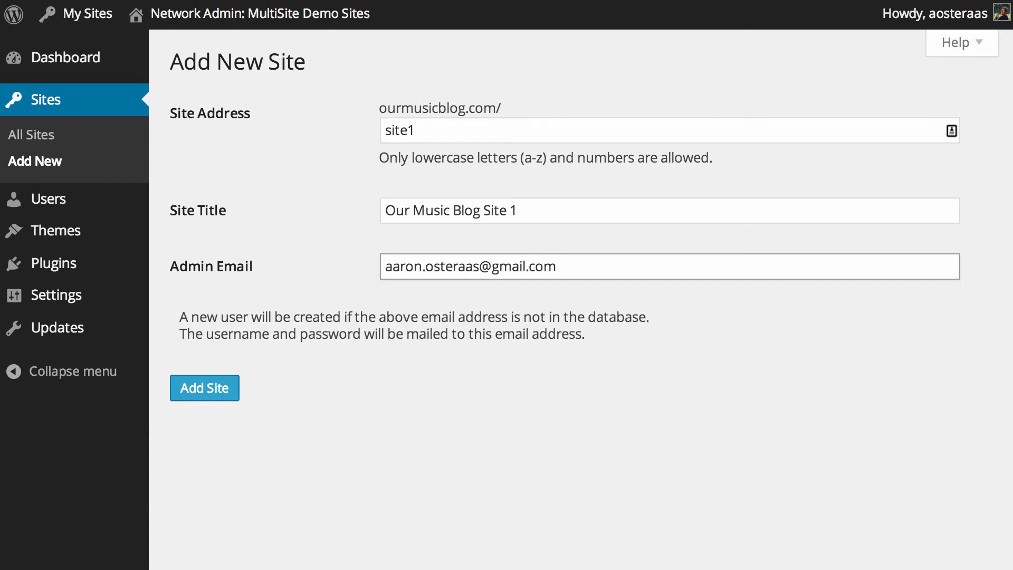
left_click(204, 387)
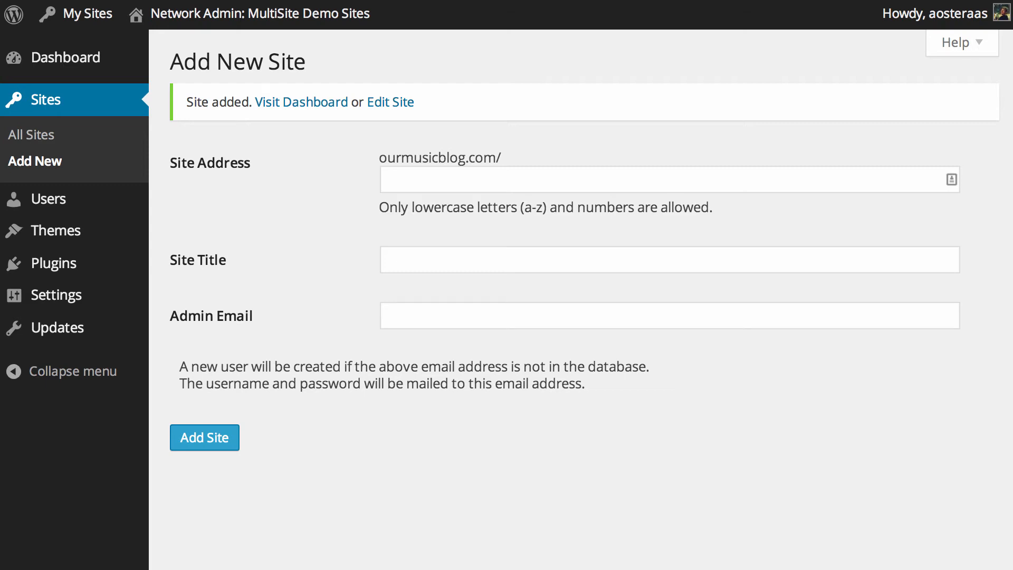
mouse_move(286, 137)
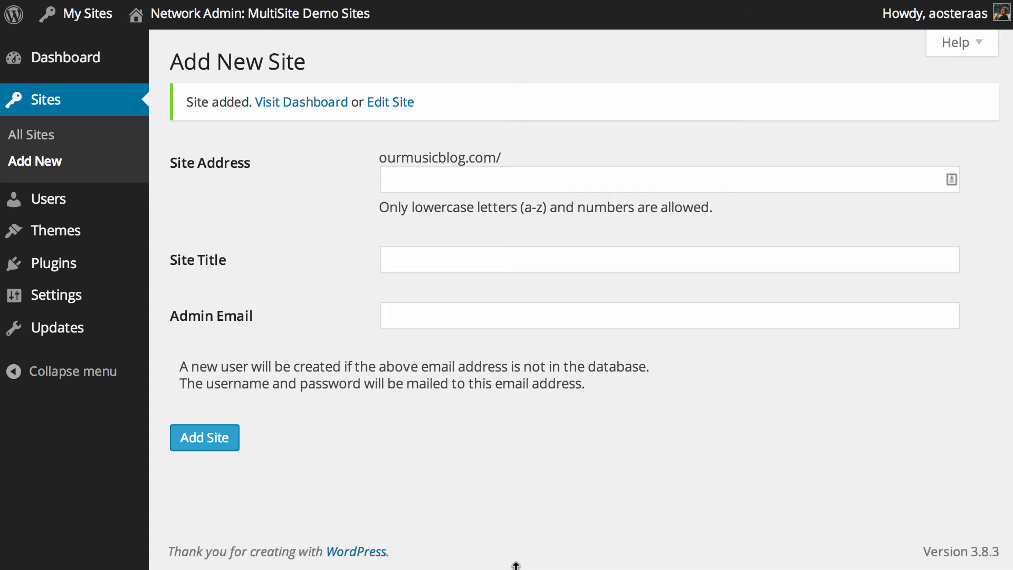
mouse_move(289, 107)
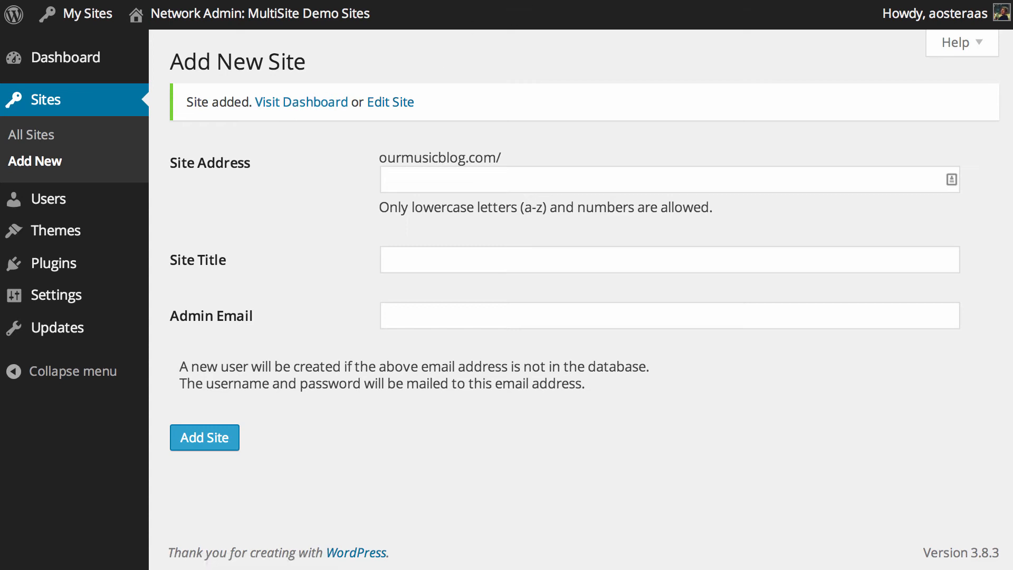
Go to the Our Music Blog Site 1 dashboard from the Site added notice.
left_click(300, 101)
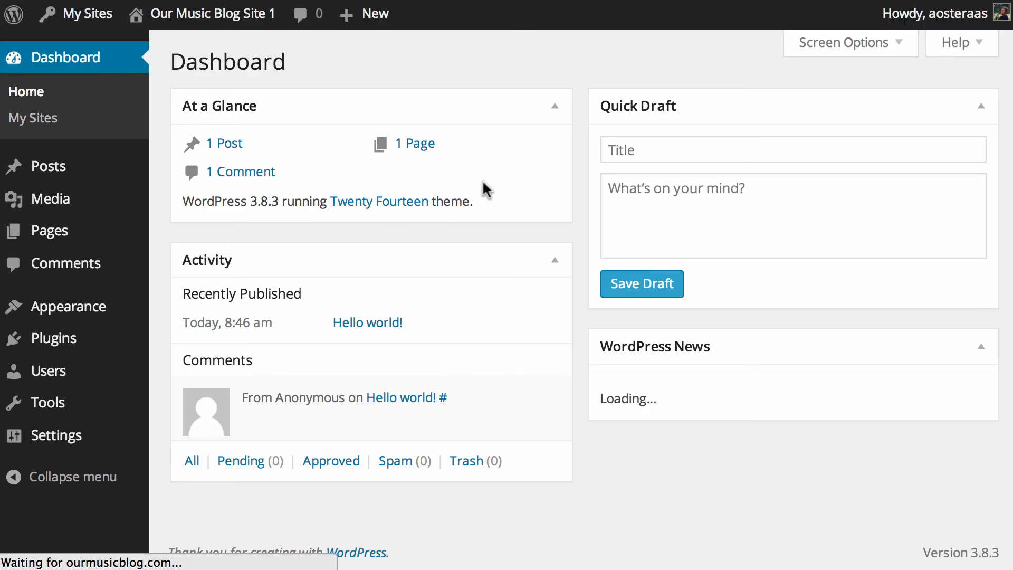
Visit the Our Music Blog Site 1 front page showing the Hello world! post.
left_click(213, 14)
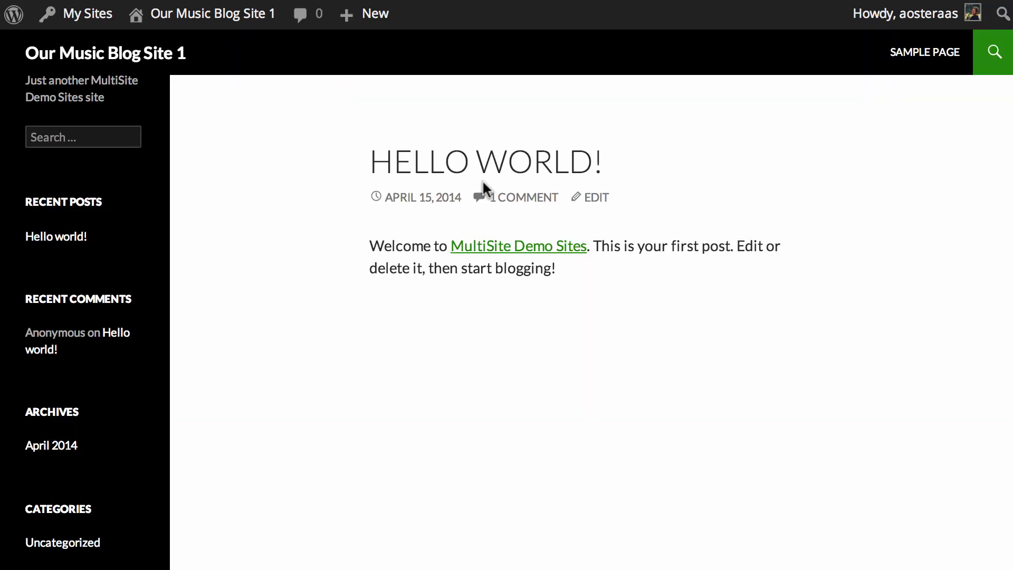
mouse_move(400, 241)
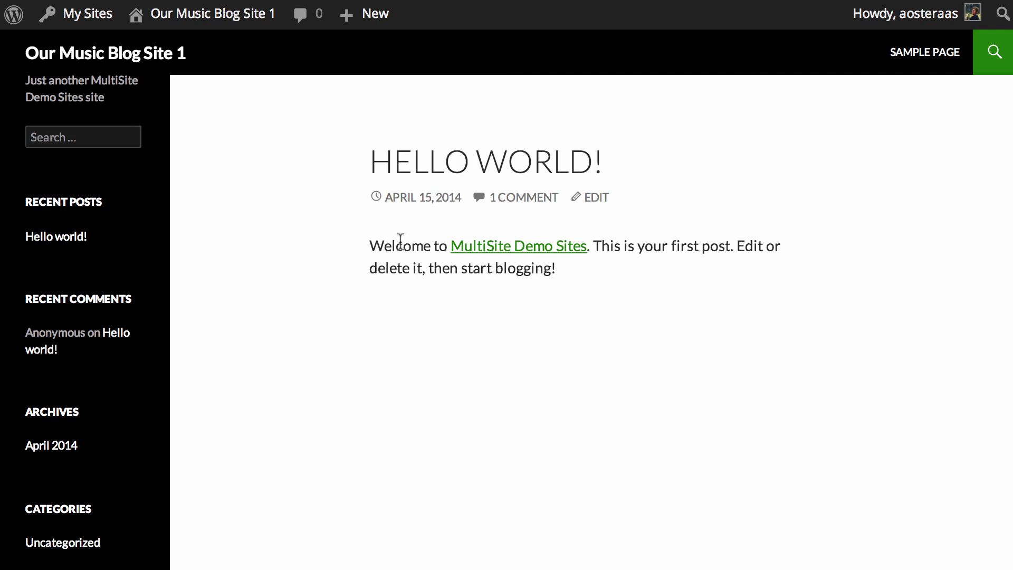
mouse_move(351, 282)
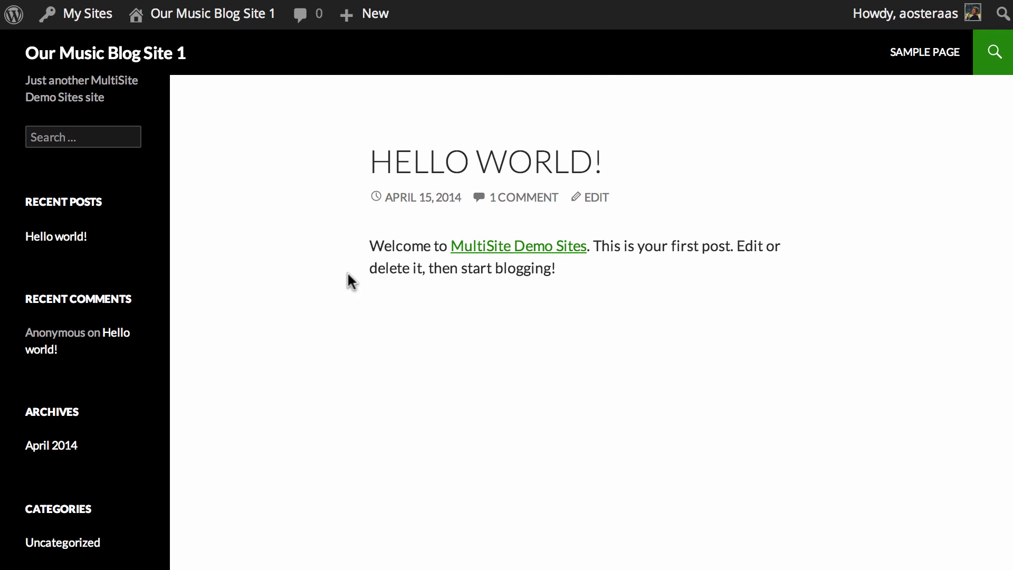